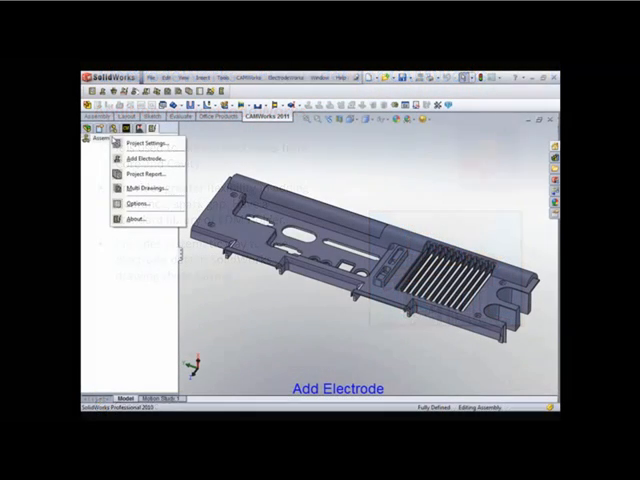
Step: Start Add Electrode and choose a blank from the Standard Holder Library
{"action": "left_click", "coordinate": [144, 158]}
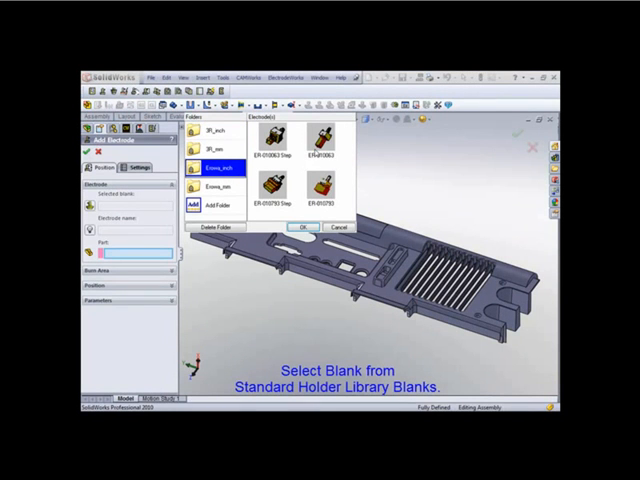
{"action": "left_click", "coordinate": [304, 228]}
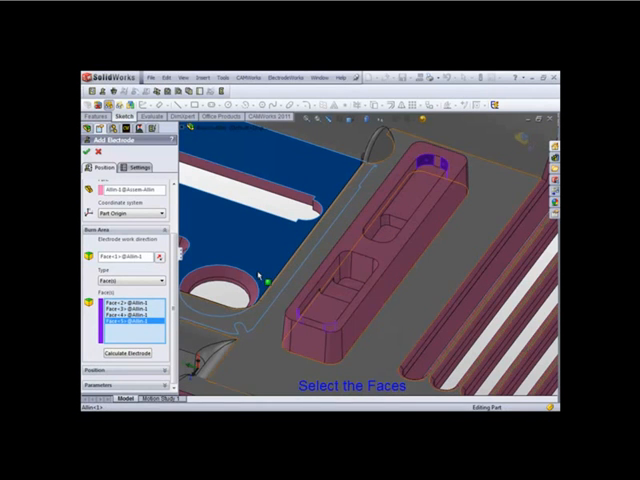
Step: Add the pocket faces as burn faces and position the electrode blank over them
{"action": "left_click", "coordinate": [124, 356]}
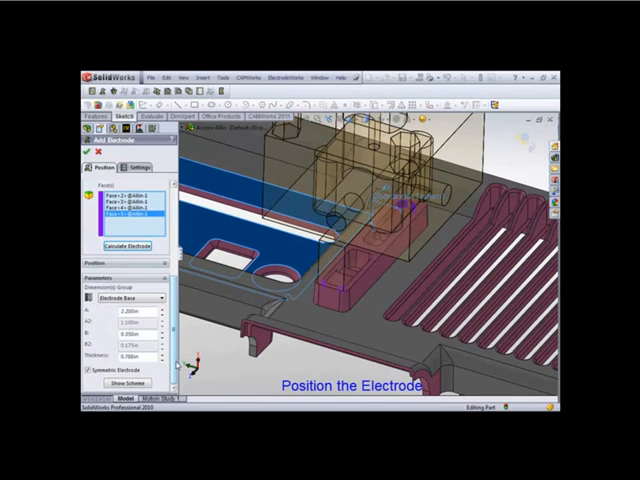
{"action": "left_click", "coordinate": [136, 168]}
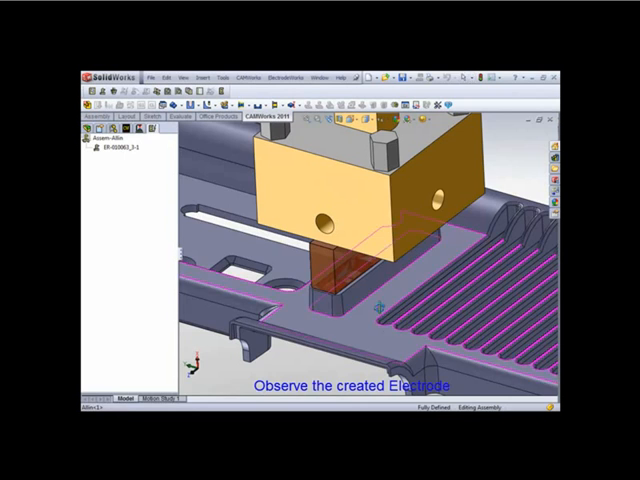
Step: Accept the electrode so it and its holder sit as a solid over the pocket
{"action": "right_click", "coordinate": [118, 148]}
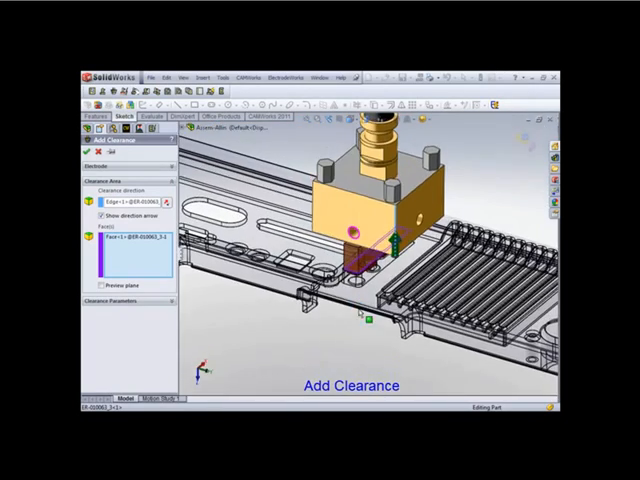
Step: Select the clearance faces on the electrode and preview the clearance cut
{"action": "left_click", "coordinate": [98, 284]}
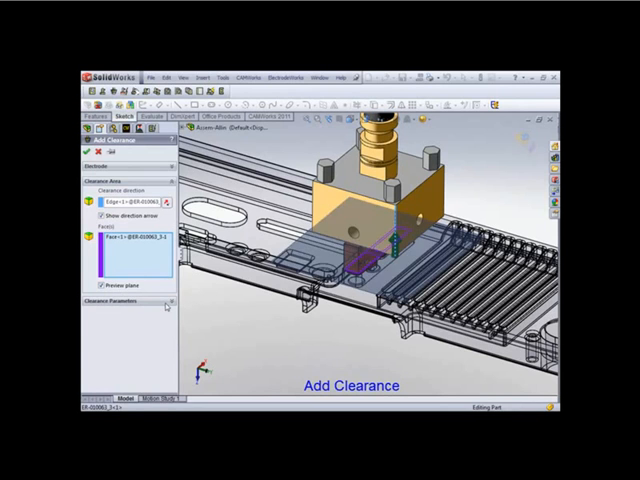